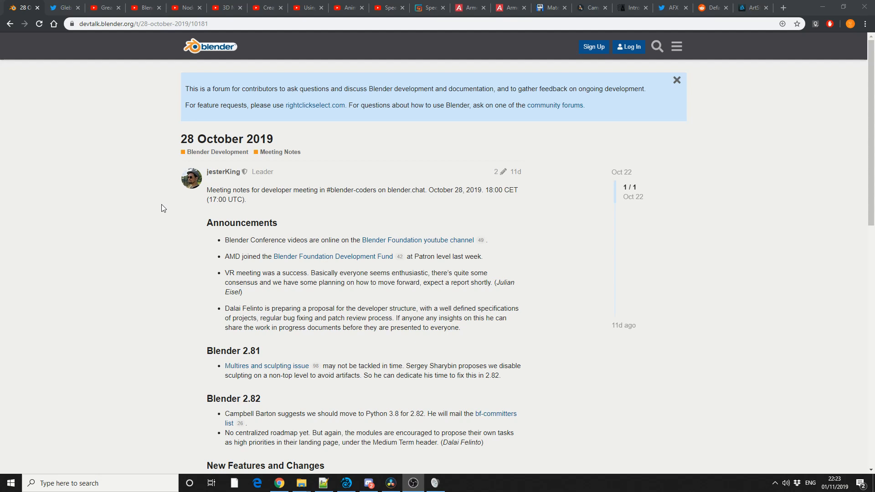
mouse_move(154, 216)
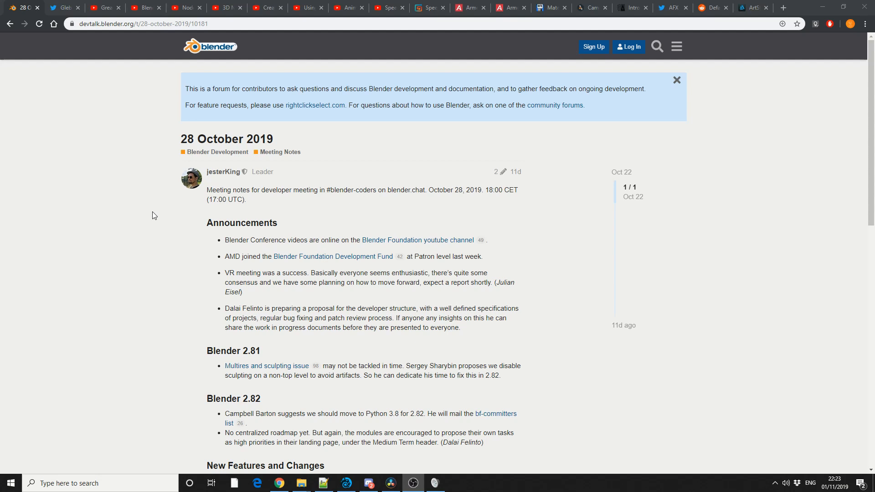
Step: Read down the 28 October 2019 meeting notes to the New Features and Weekly Reports sections
scroll("down", 3)
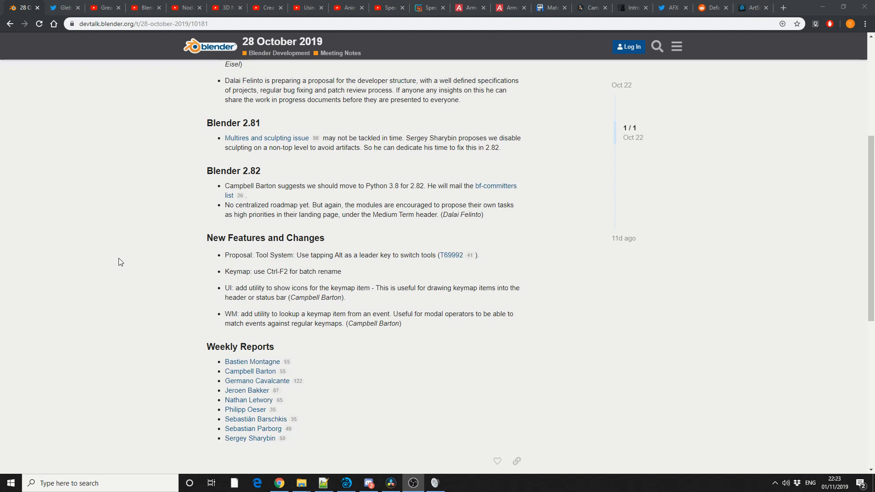
Step: Browse Gleb Alexandrov's Twitter feed through the #Nodevember material and lava shader retweets
left_click(63, 7)
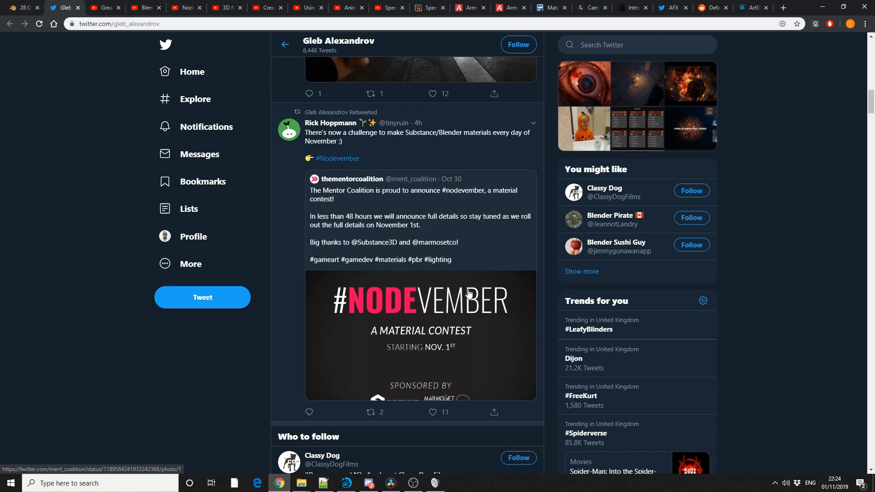
scroll("down", 3)
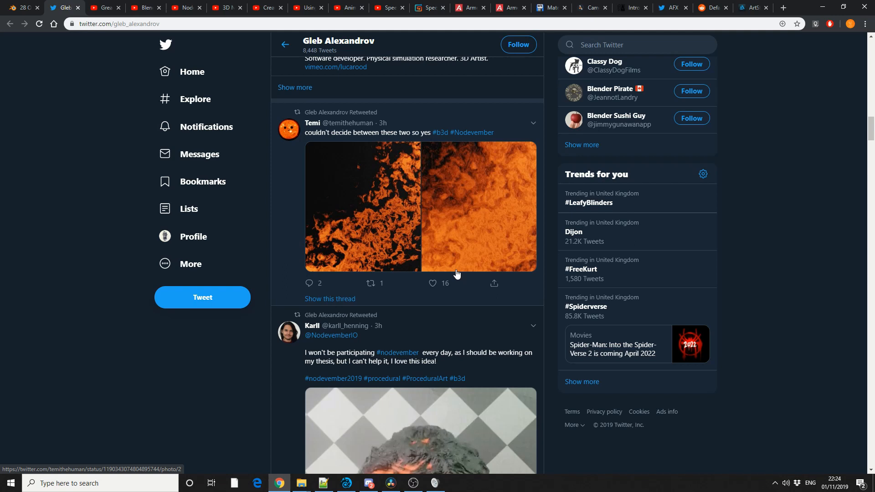
scroll("down", 3)
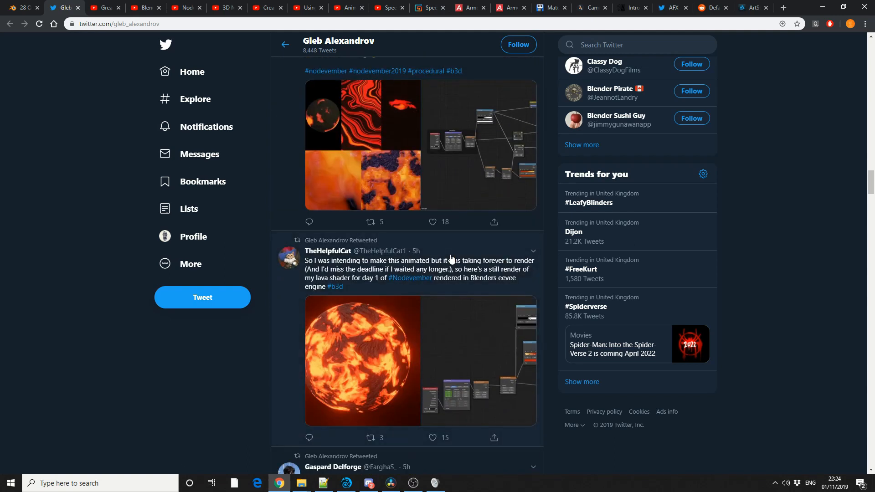
mouse_move(449, 275)
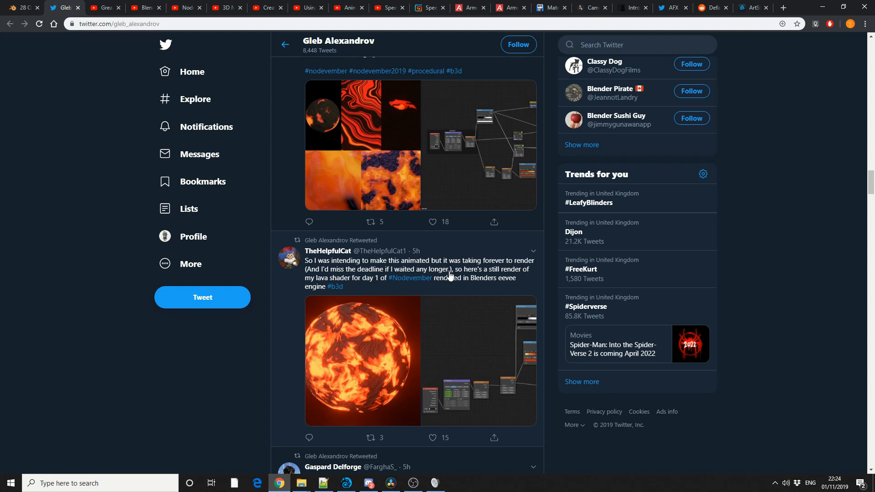
mouse_move(105, 8)
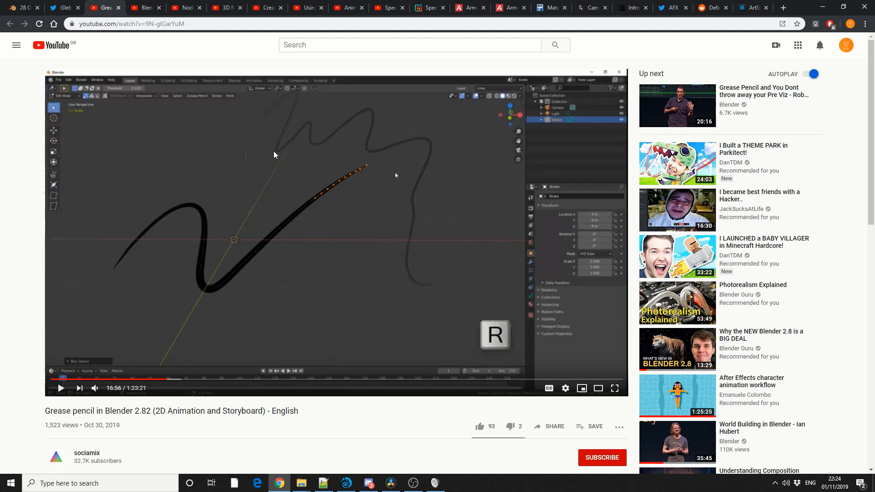
Step: View the Rigging Tips, Node Editor Tutorial 38, 3D Nebulae and Create Custom Buildings videos in turn
left_click(143, 8)
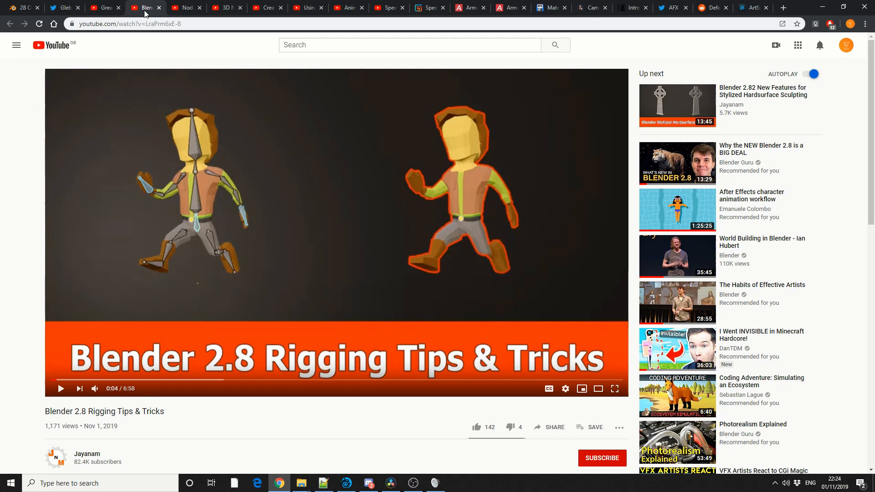
mouse_move(187, 7)
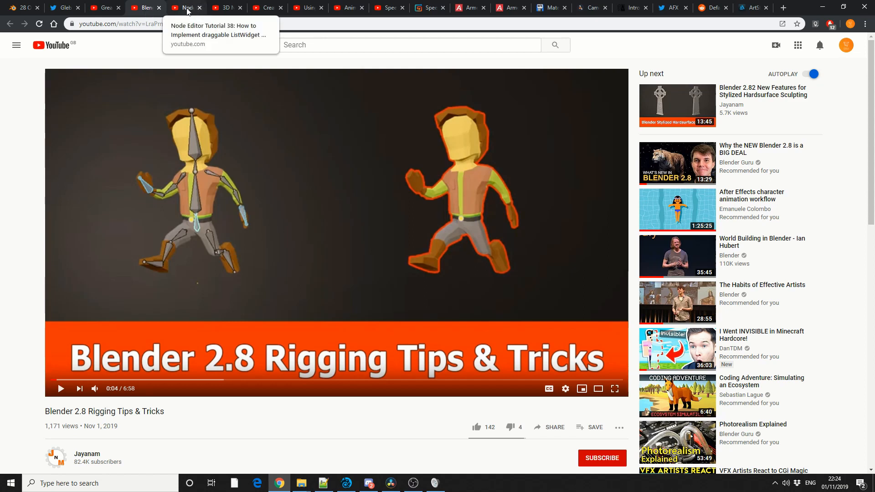
left_click(187, 7)
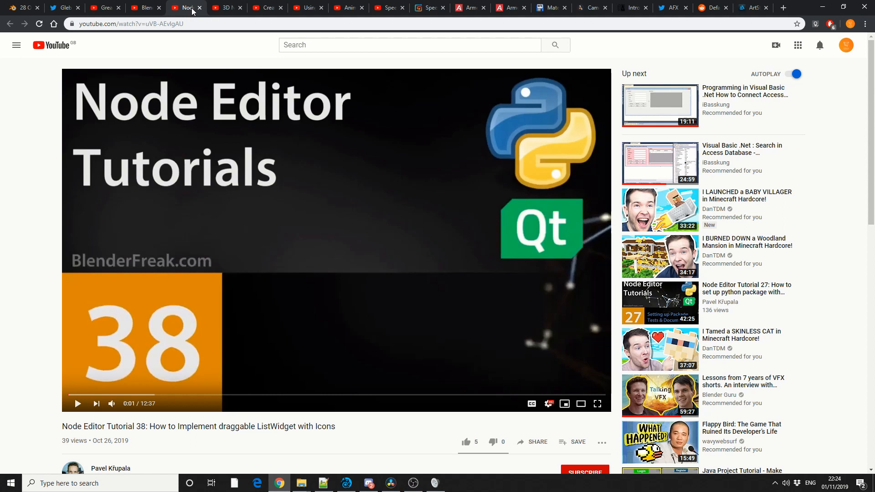
left_click(222, 7)
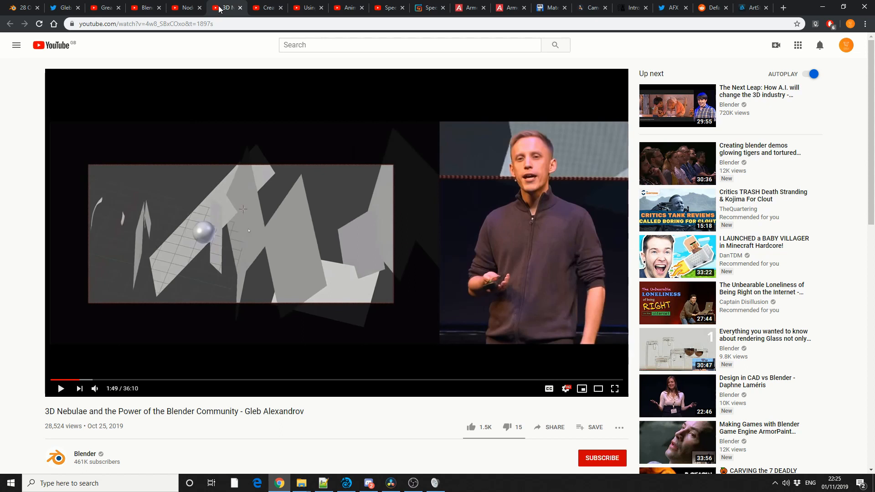
left_click(266, 8)
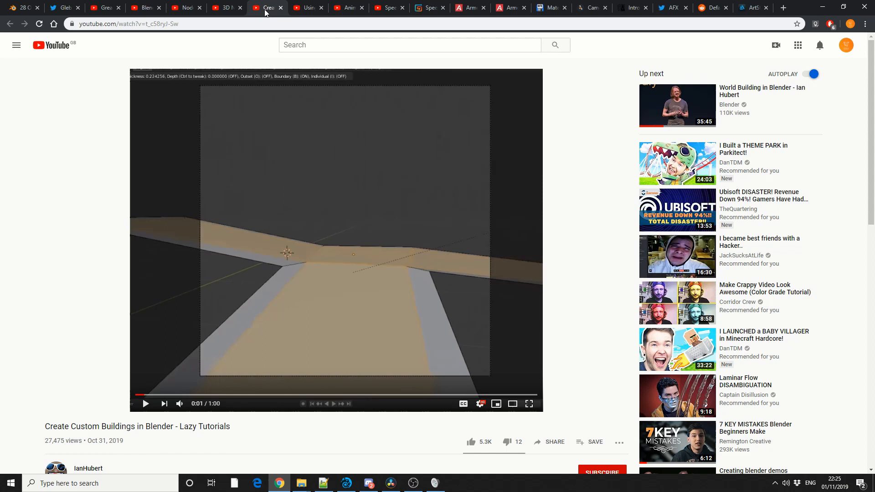
left_click(306, 7)
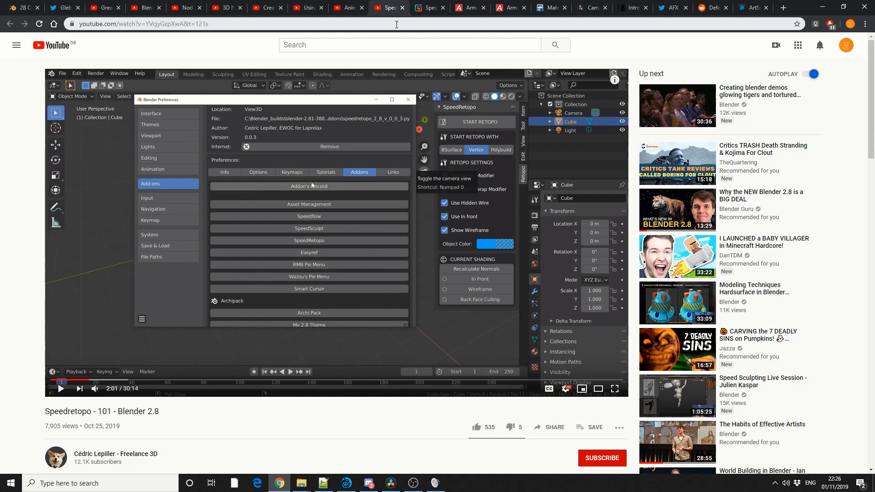
Step: Move past the remaining YouTube videos to the ArmorPaint PBR Texture Painting homepage
left_click(469, 7)
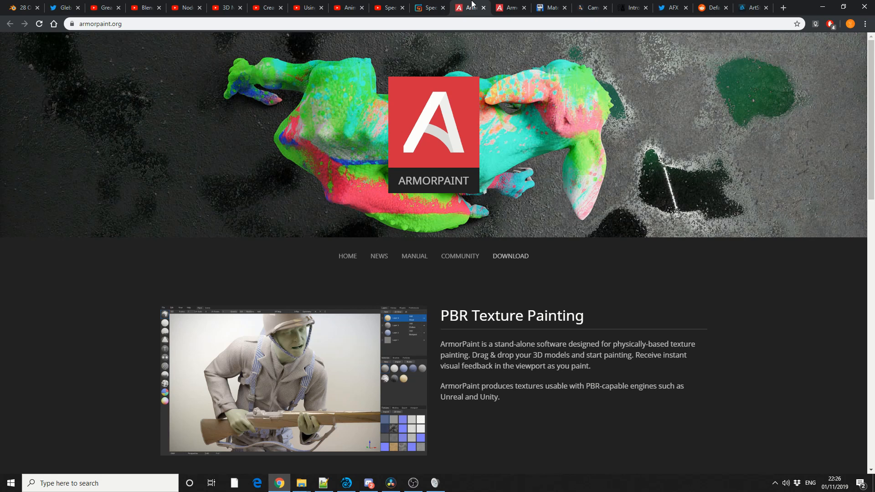
Step: View the Material Maker 0.6 article, the Camera Plus add-on page and the Introducing Piperator post
left_click(550, 8)
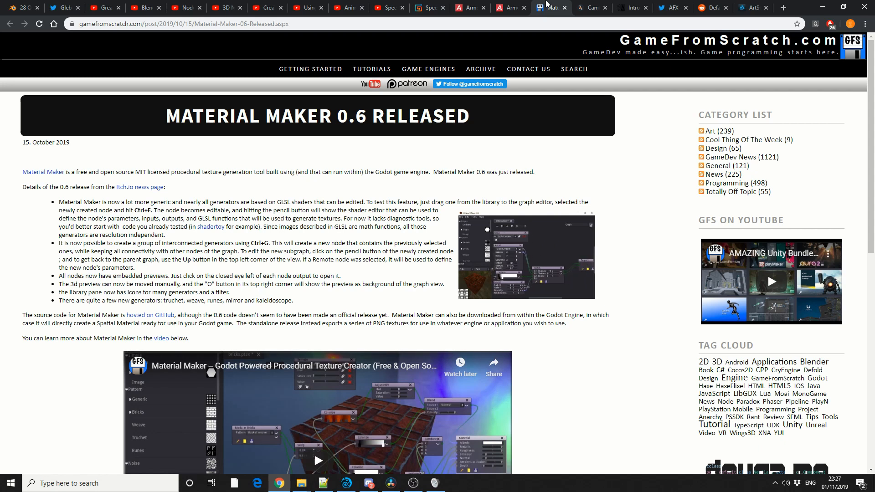
left_click(591, 7)
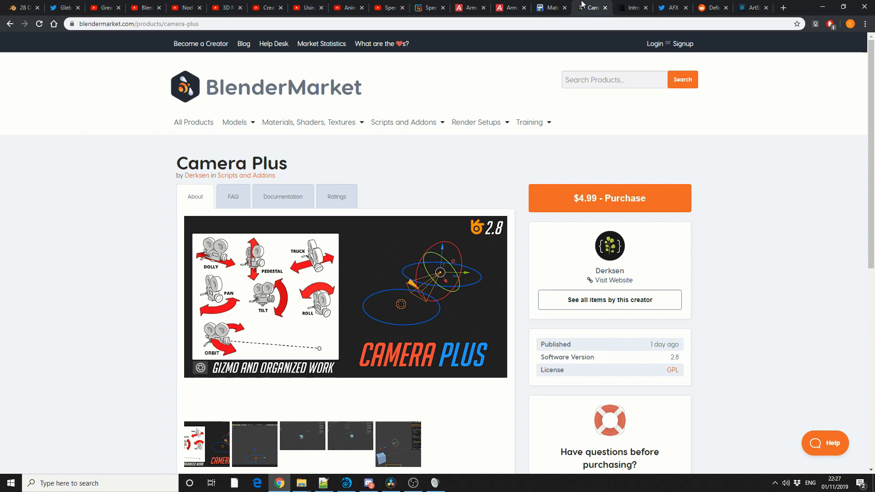
left_click(632, 7)
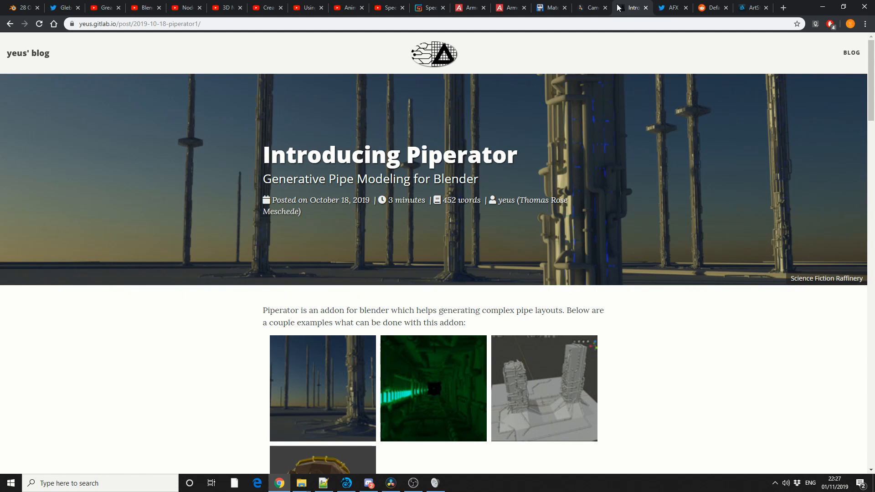
mouse_move(673, 8)
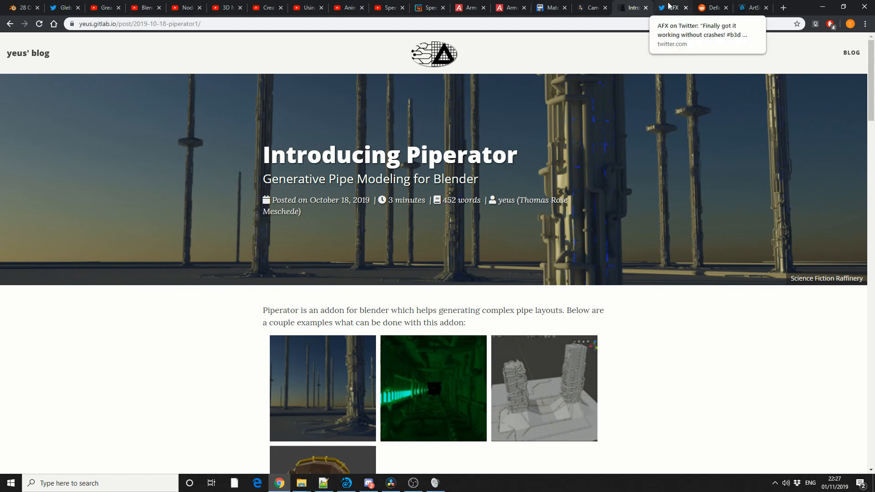
Step: View AFX's MassFX 'working without crashes' tweet with its rock-scattering GIF
left_click(673, 8)
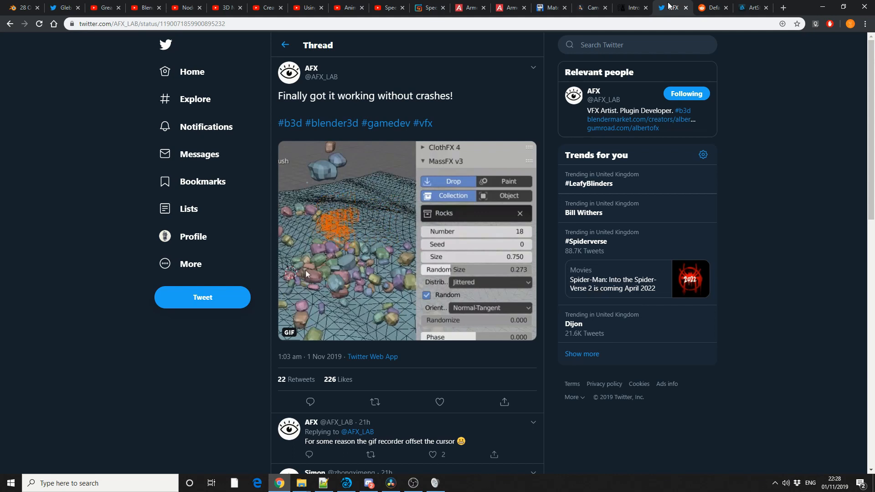
mouse_move(712, 7)
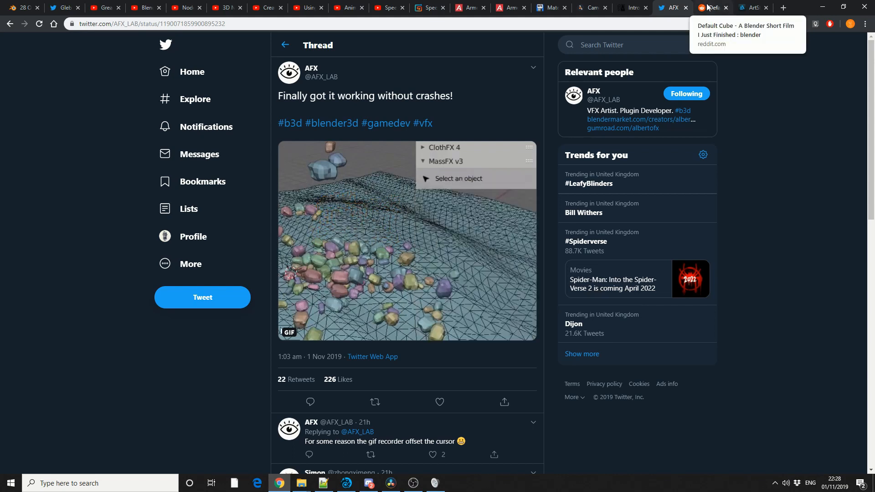
Step: View the Reddit Default Cube short film post before the ArtStation Jet Engine artwork
left_click(711, 7)
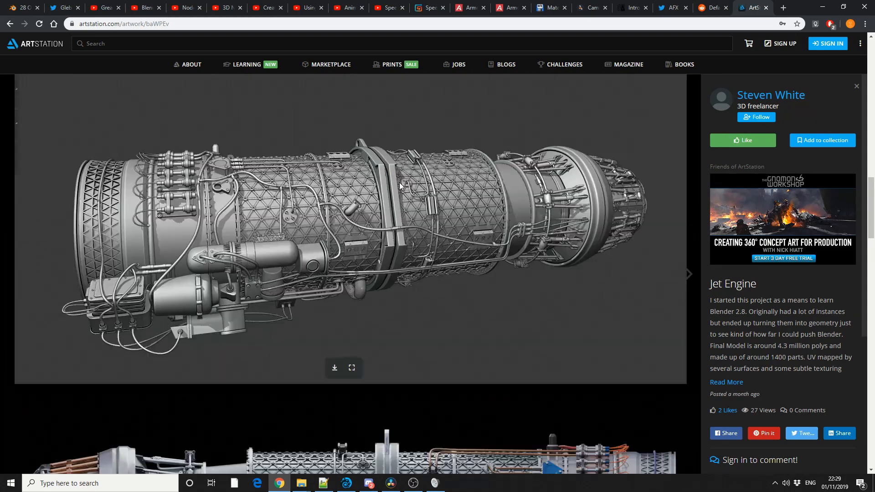
Step: Look at the Jet Engine's further renders, including the front fan view and weathered exhaust shot
left_click(688, 273)
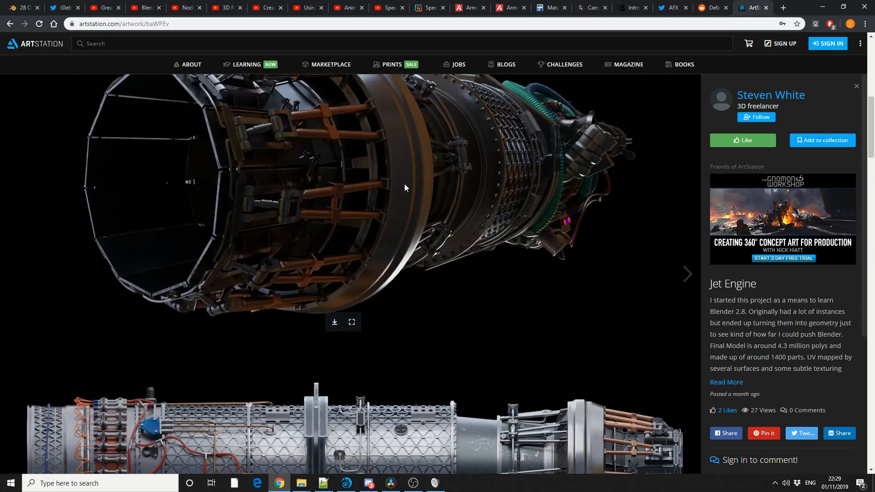
scroll("down", 3)
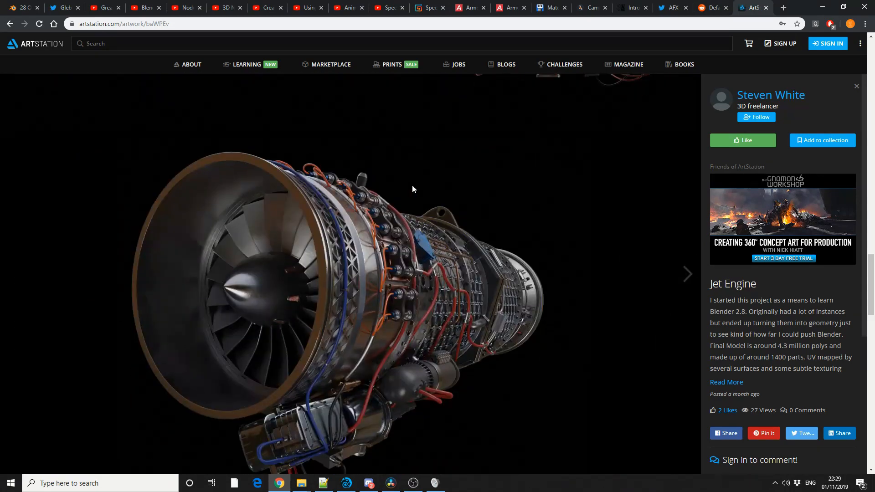
left_click(688, 274)
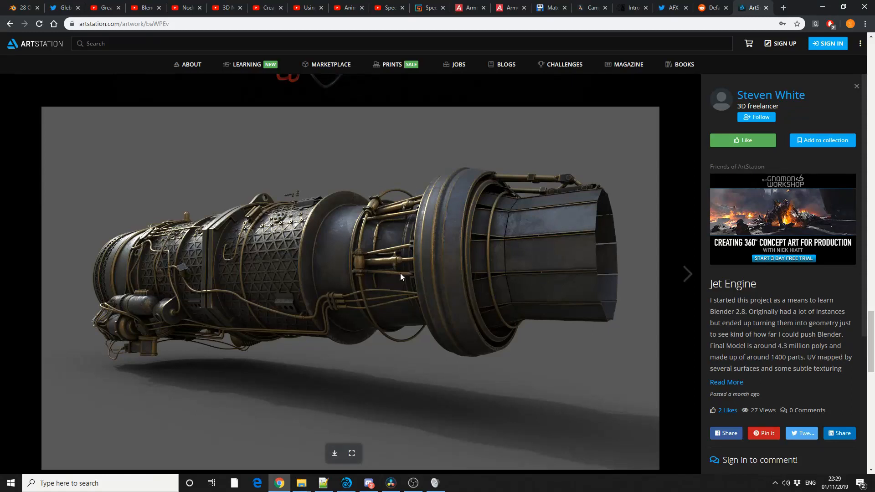
mouse_move(373, 285)
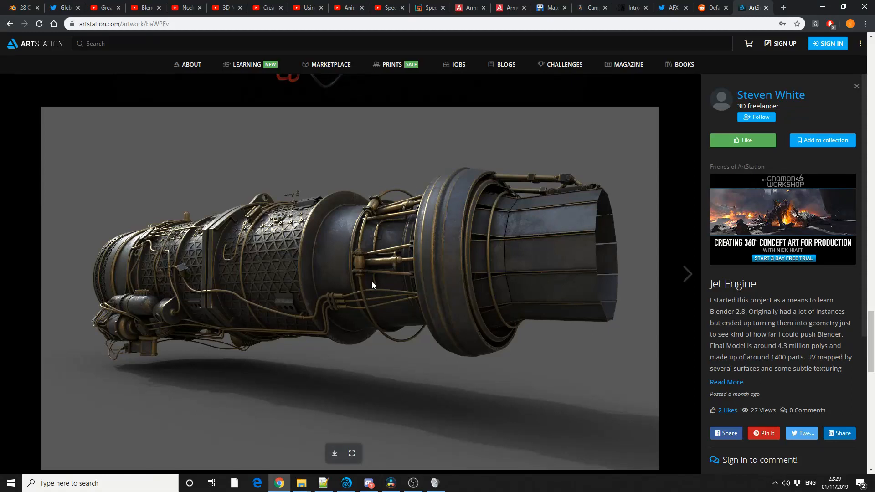